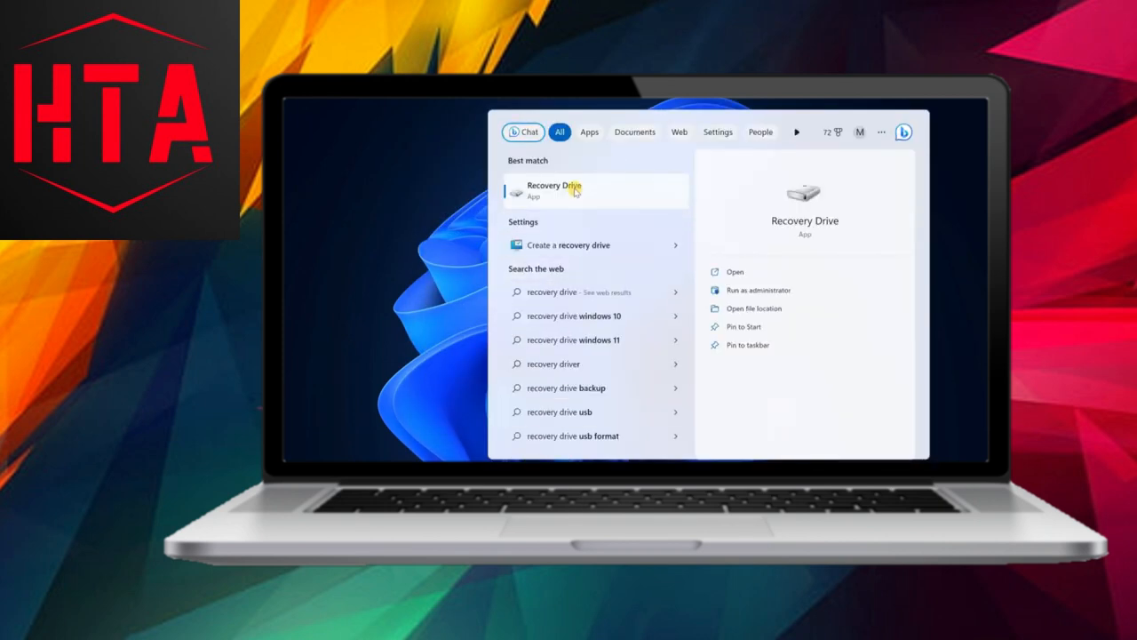
- Launch Recovery Drive and proceed with 'Back up system files' enabled
left_click(555, 189)
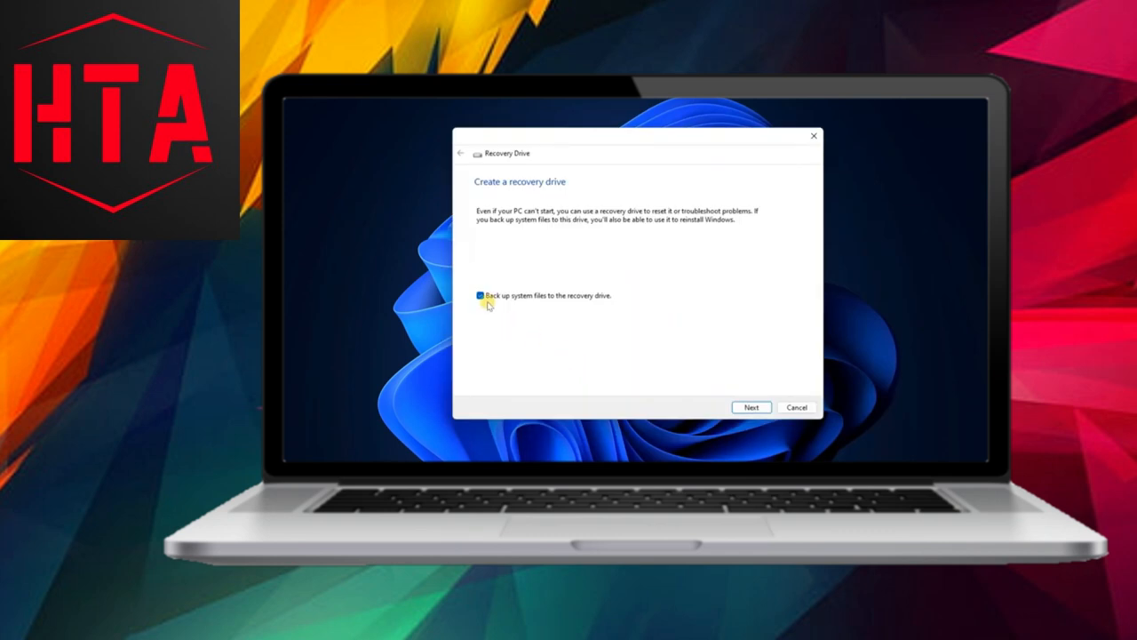
mouse_move(573, 308)
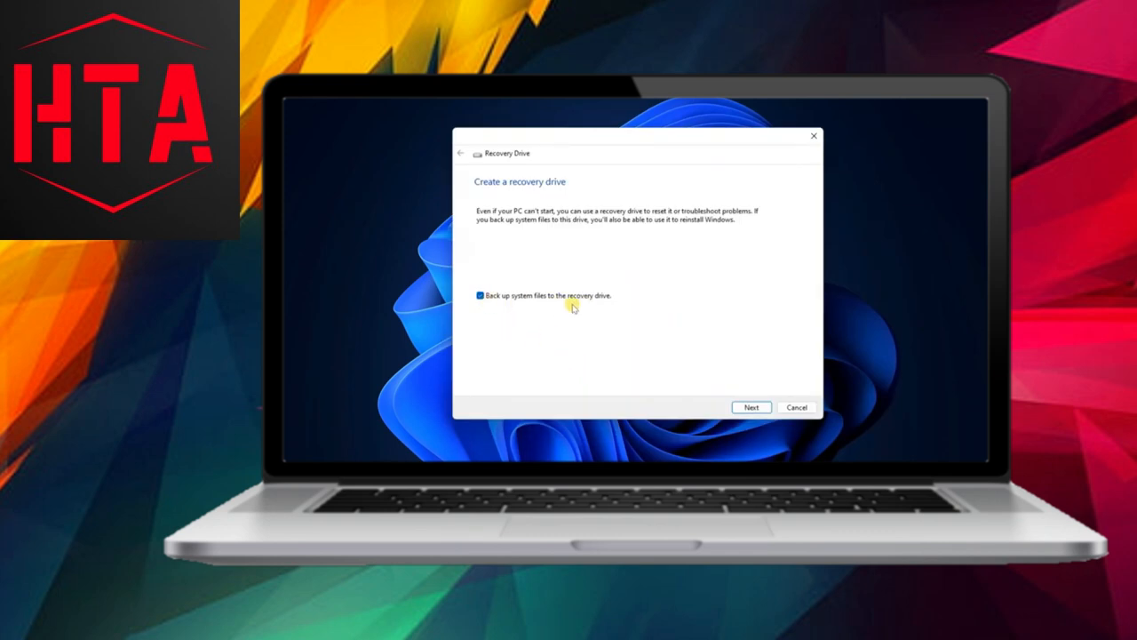
left_click(751, 407)
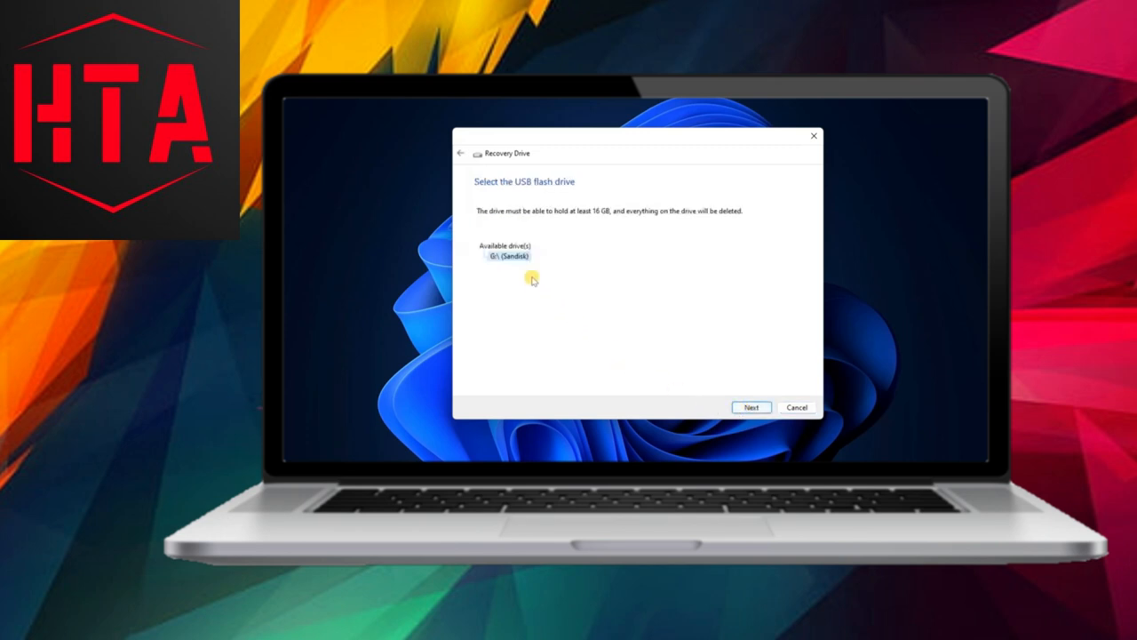
- Create the recovery drive on the G:\ SanDisk USB drive and finish the wizard
left_click(751, 407)
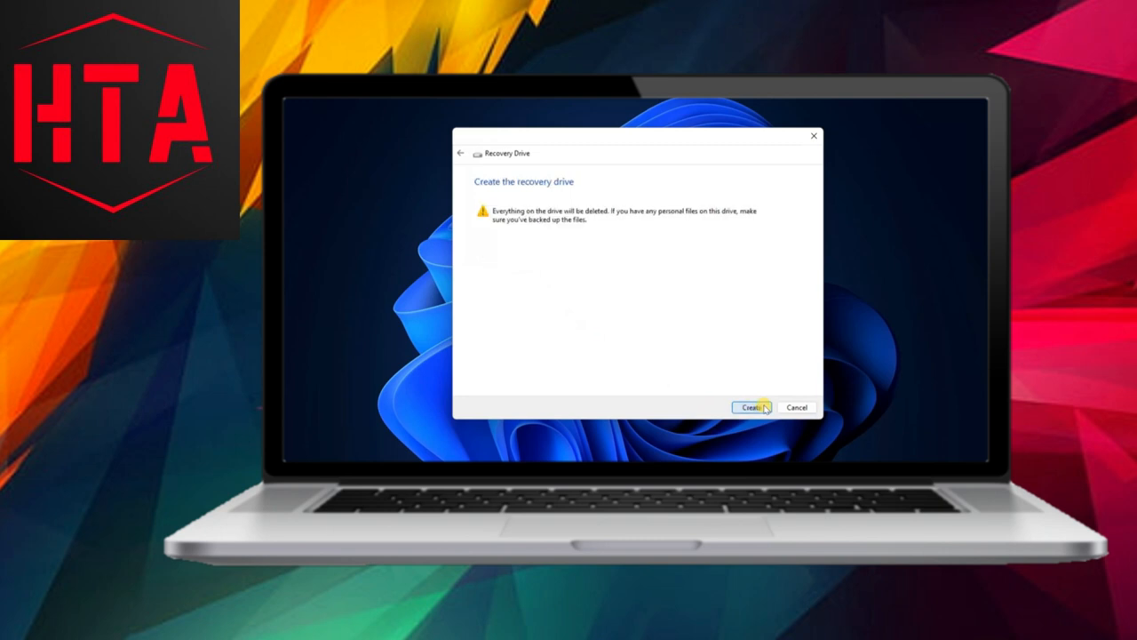
left_click(751, 407)
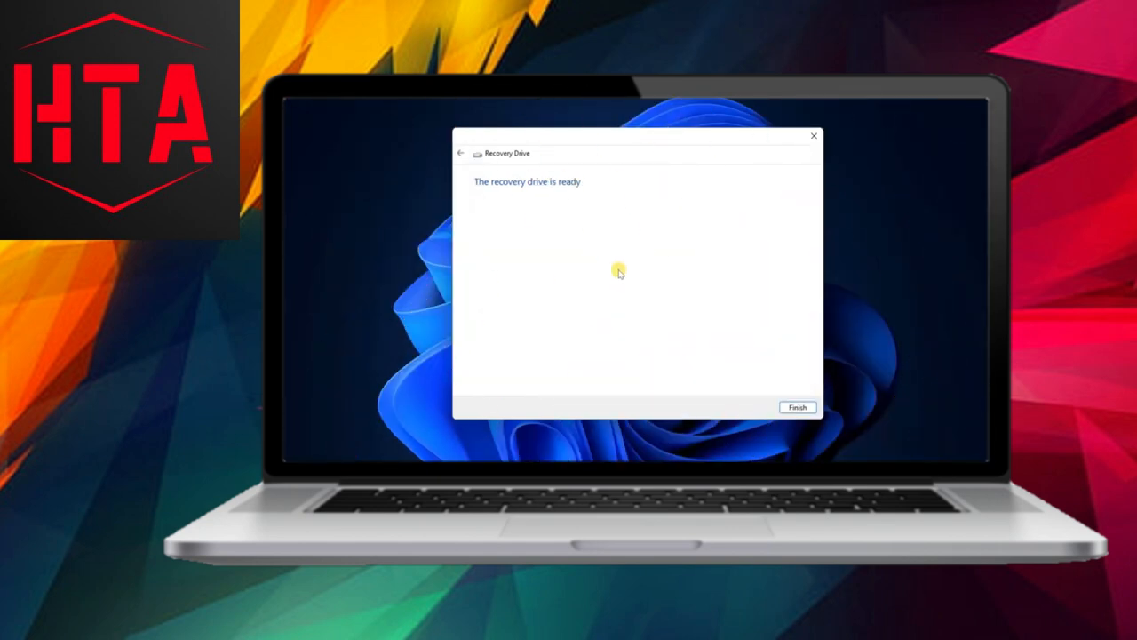
mouse_move(560, 195)
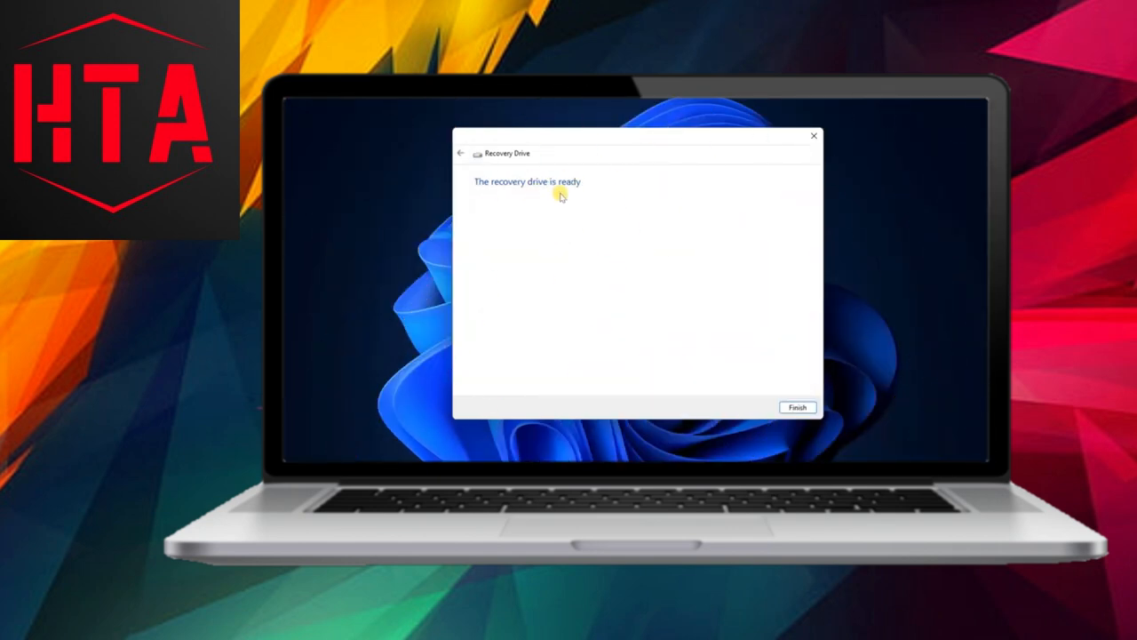
mouse_move(729, 363)
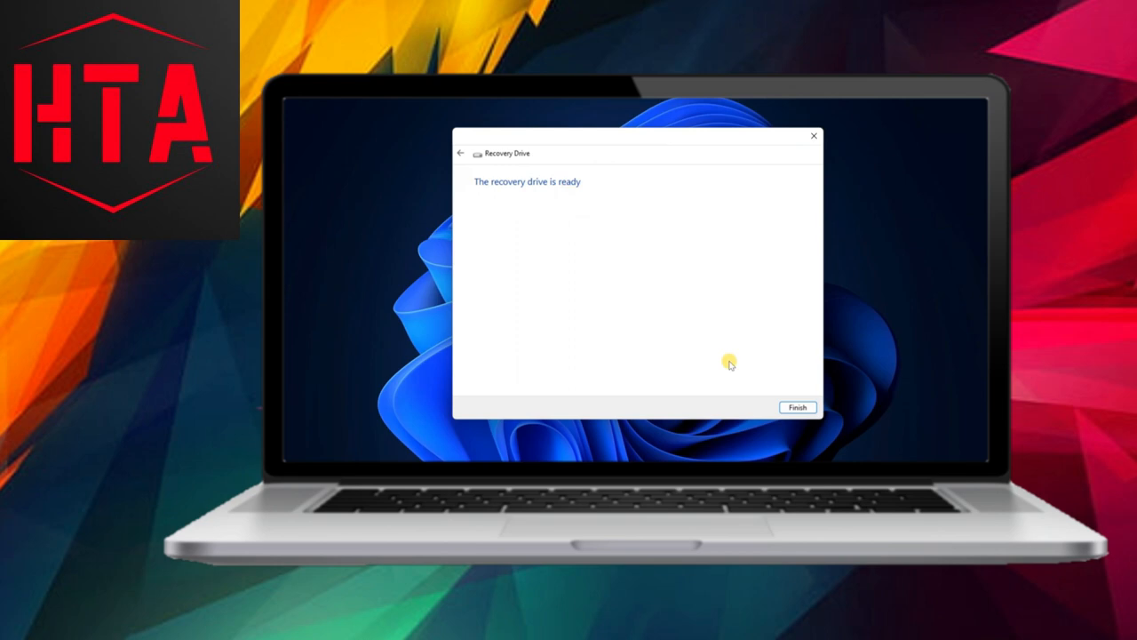
left_click(797, 407)
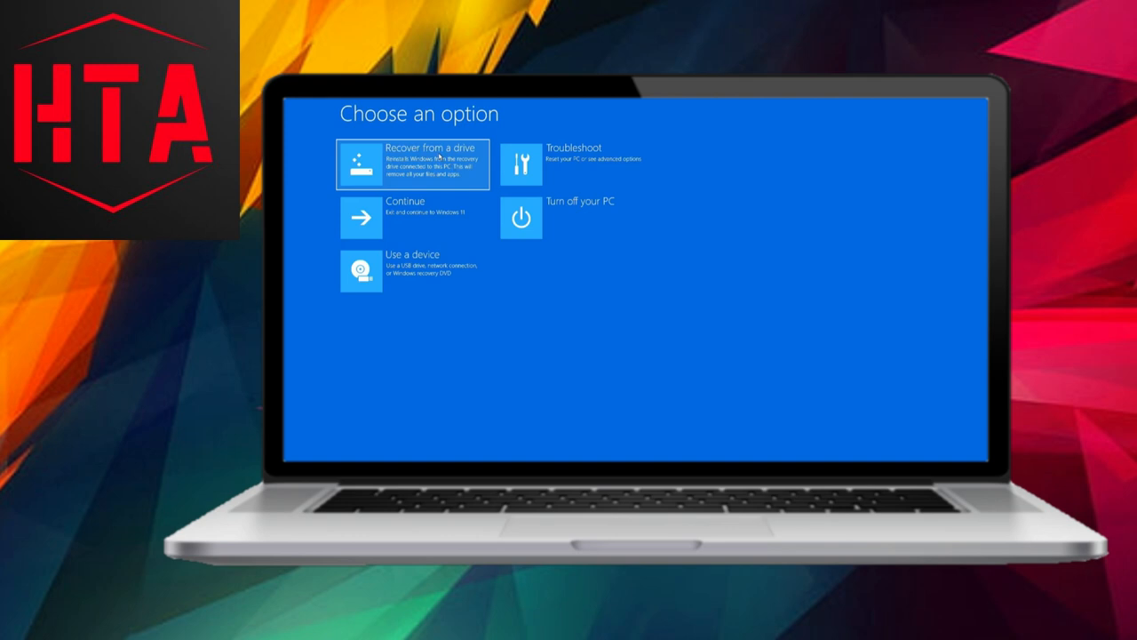
- Select 'Recover from a drive' on the Choose an option screen
left_click(412, 164)
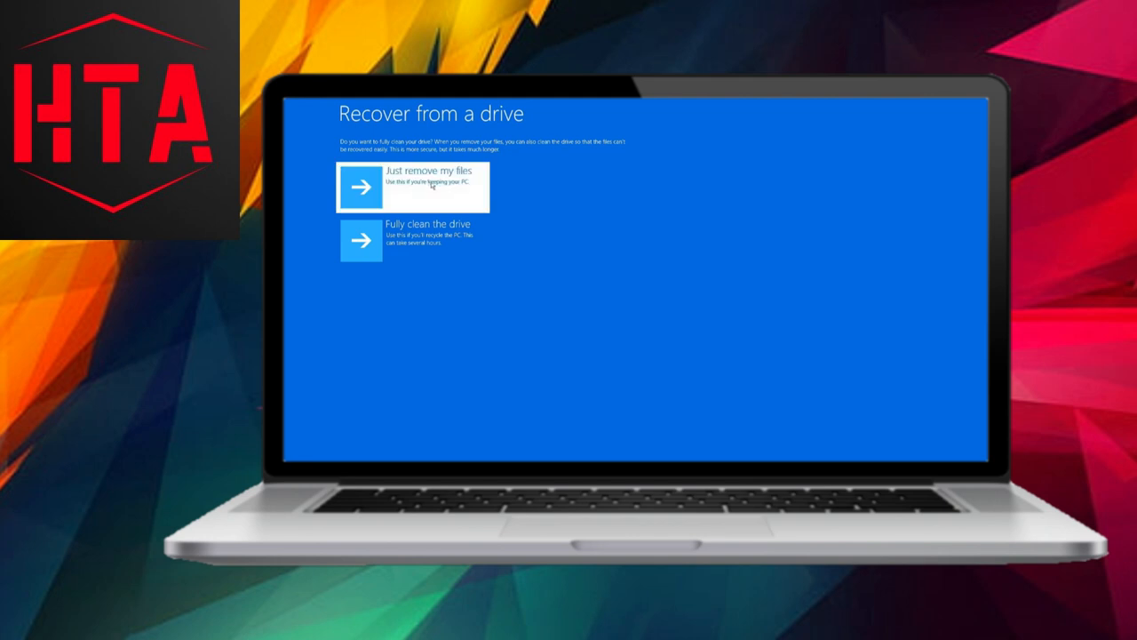
mouse_move(412, 238)
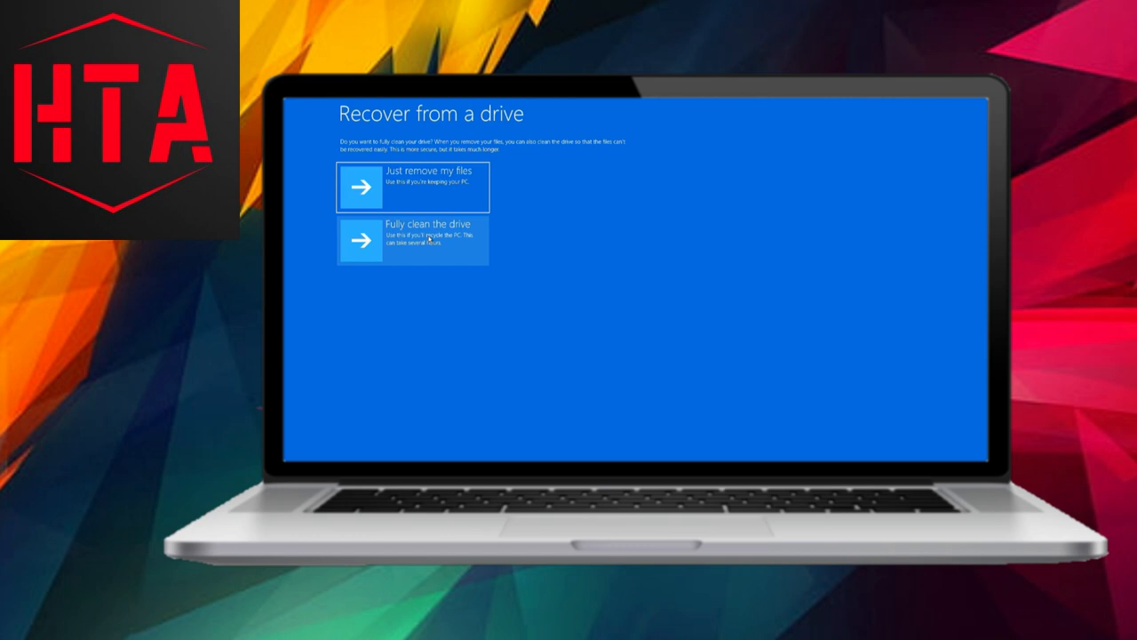
mouse_move(426, 182)
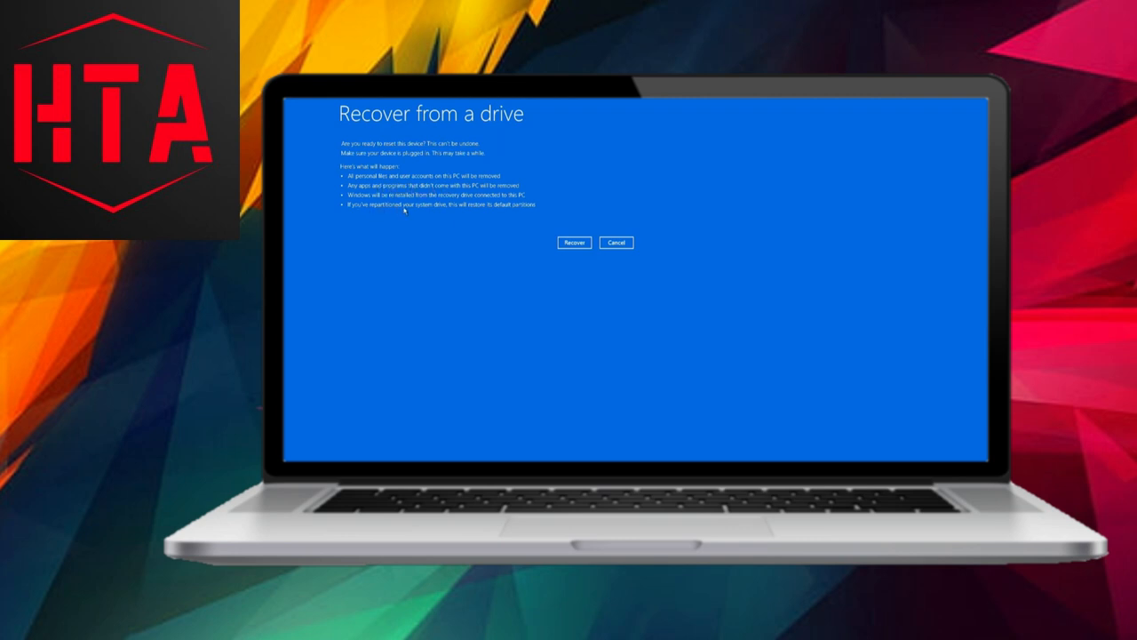
mouse_move(507, 211)
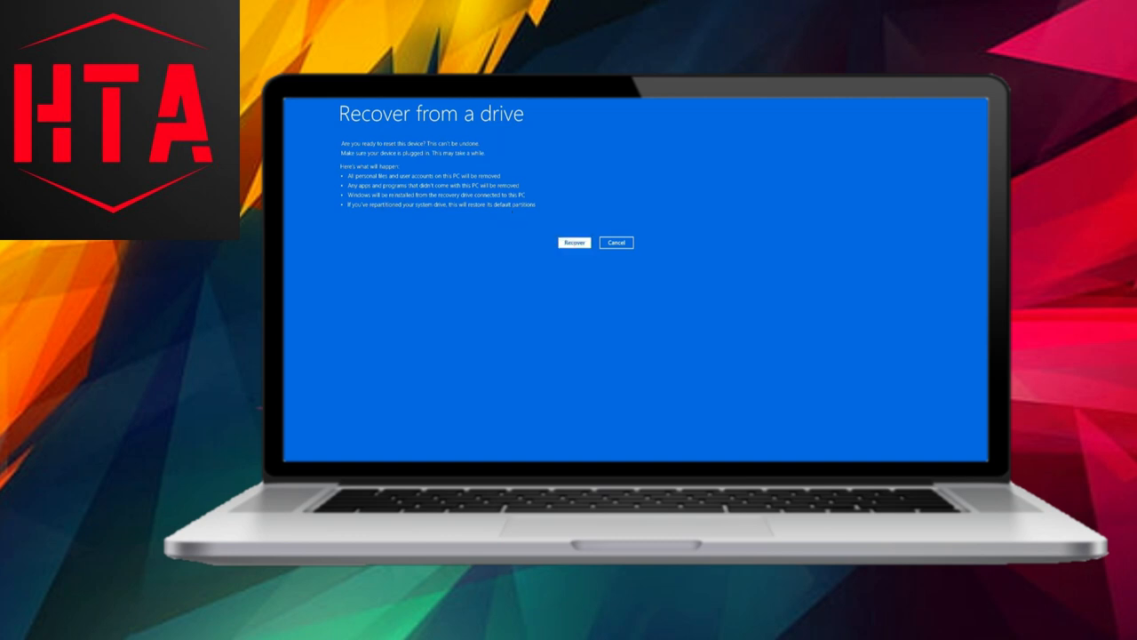
- Confirm Recover to reset the PC from the recovery drive
left_click(573, 242)
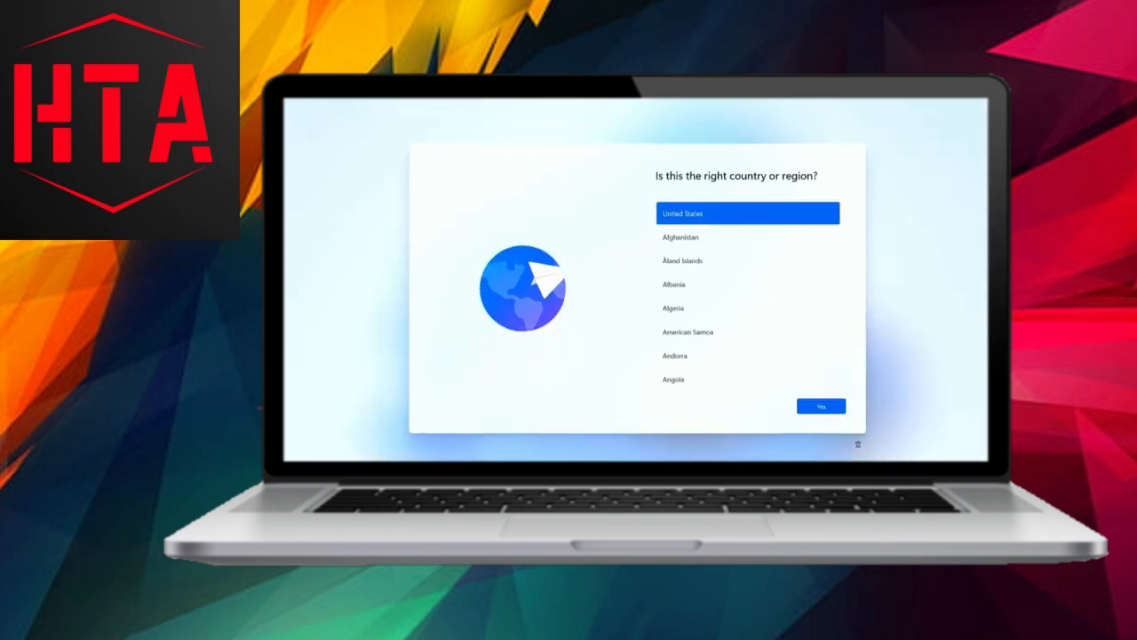
- Confirm United States region and US keyboard, then sign in with a Microsoft account
left_click(820, 406)
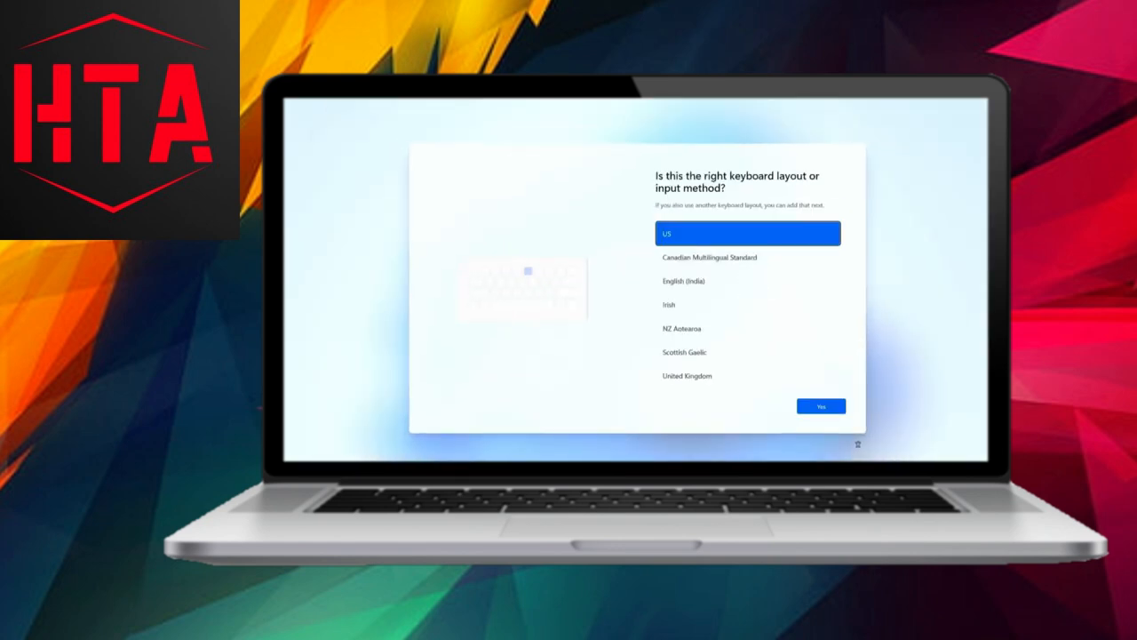
left_click(819, 406)
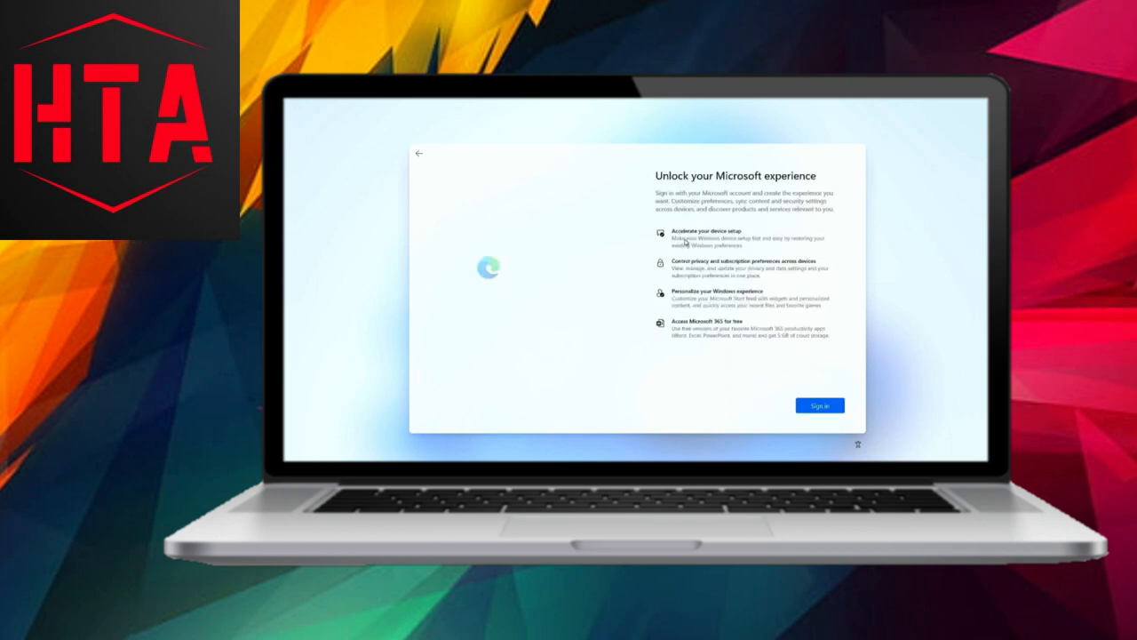
left_click(819, 405)
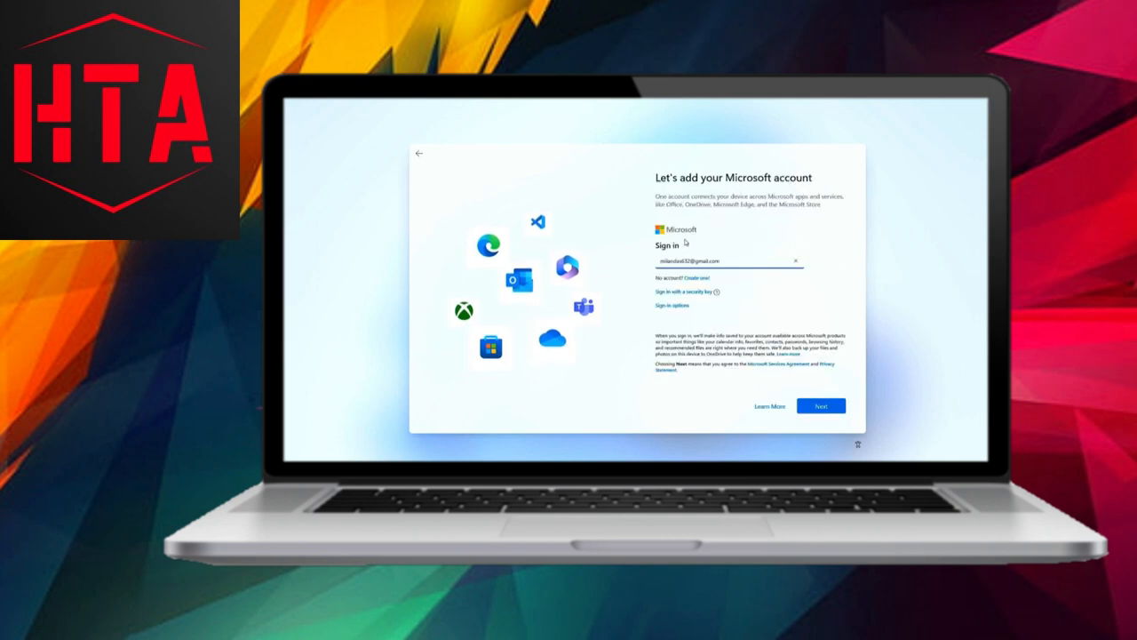
left_click(821, 406)
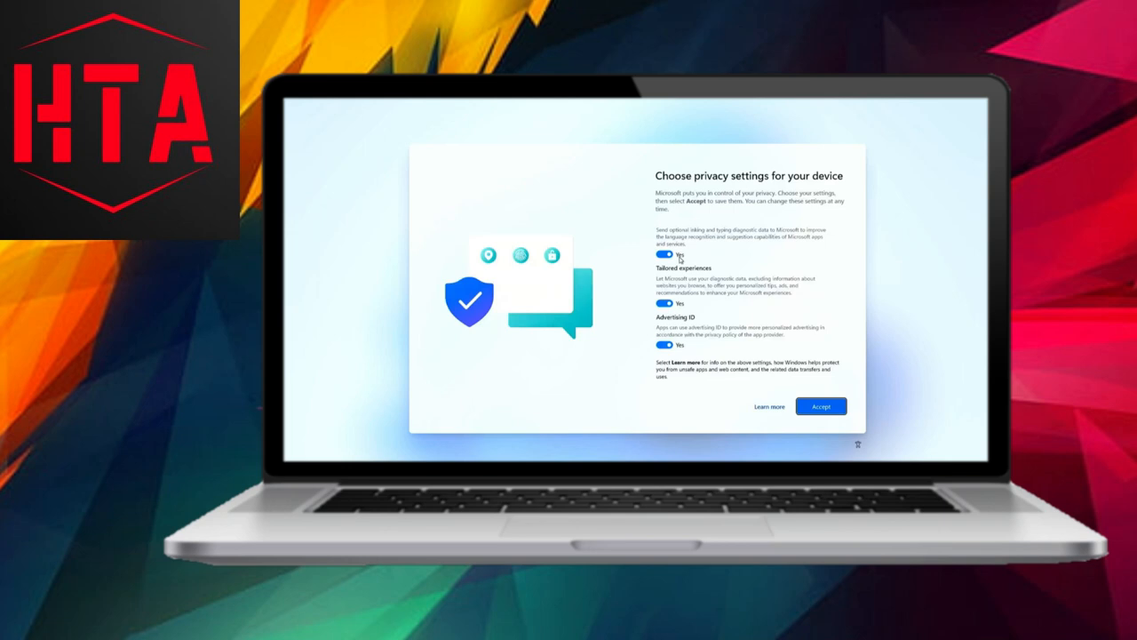
- Accept privacy settings, skip phone linking, and decline the cloud storage offer
left_click(821, 406)
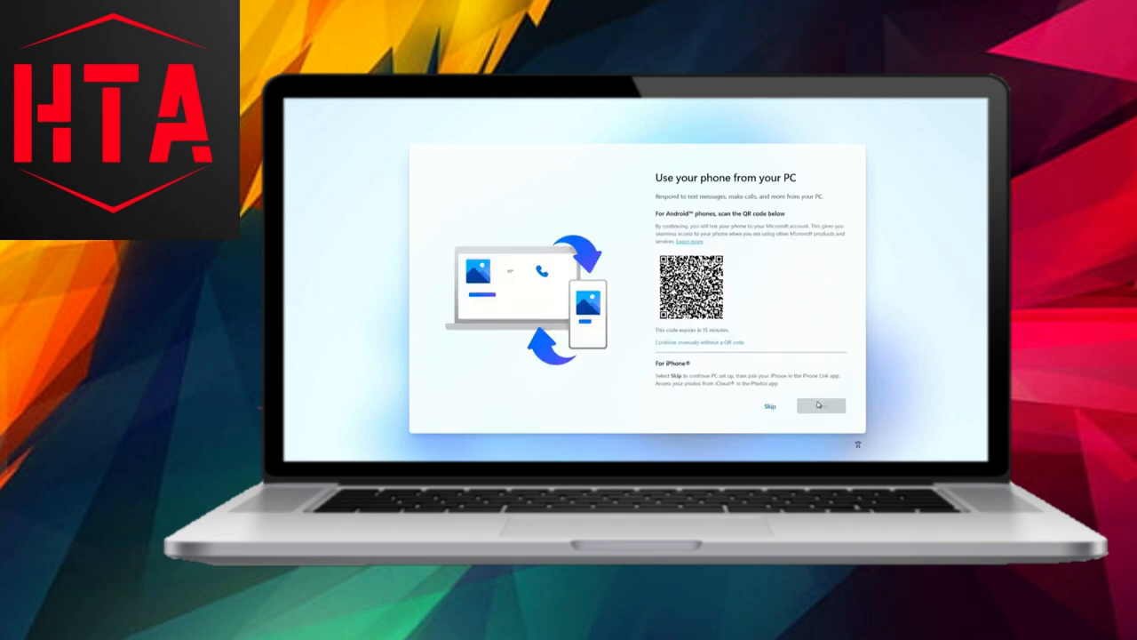
left_click(818, 406)
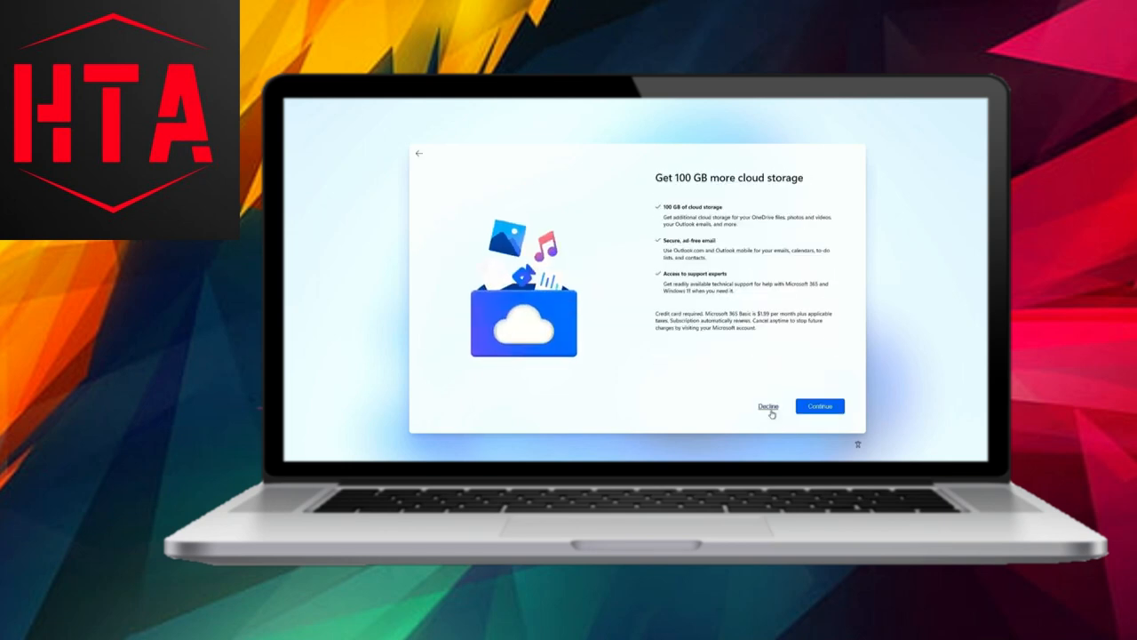
left_click(768, 406)
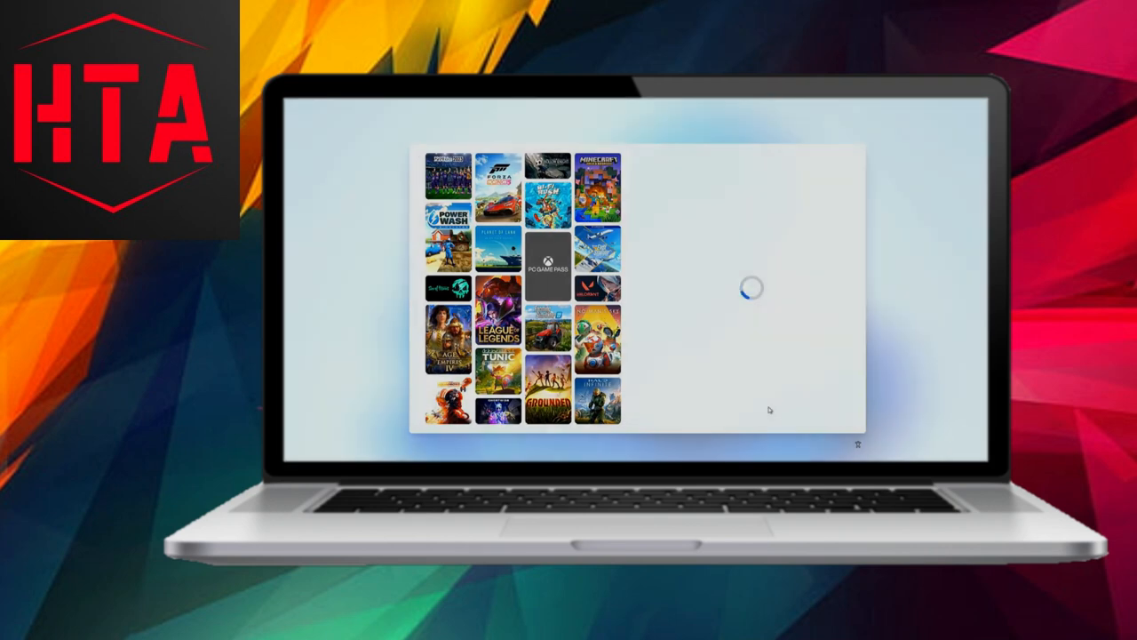